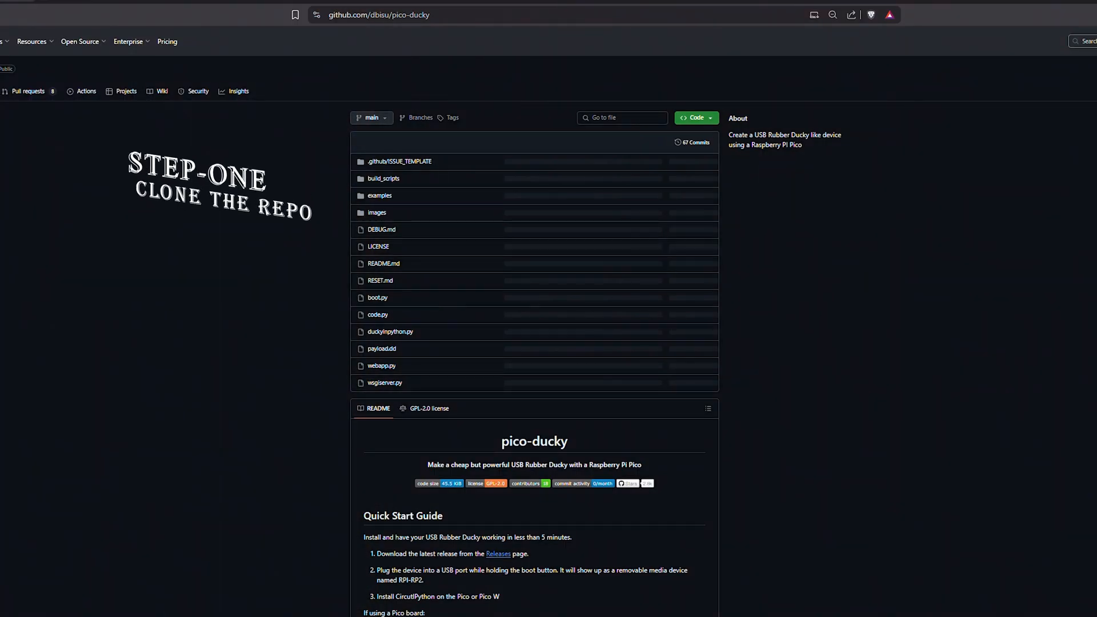
Download pico-ducky as a ZIP and right-click pico-ducky-main.zip in the PICO folder
click(693, 117)
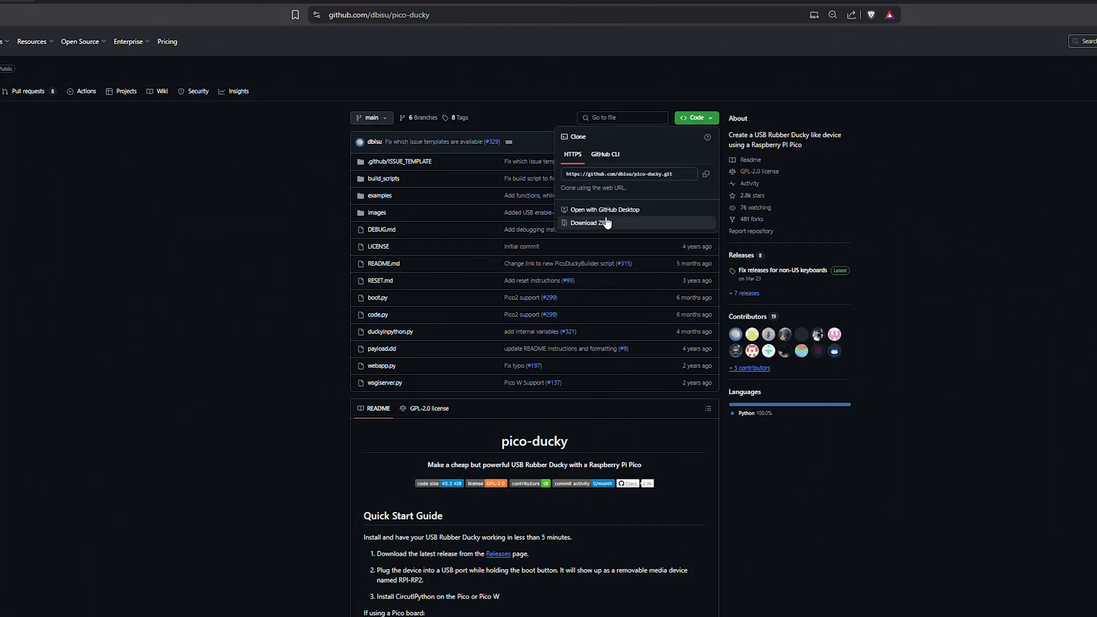
click(589, 222)
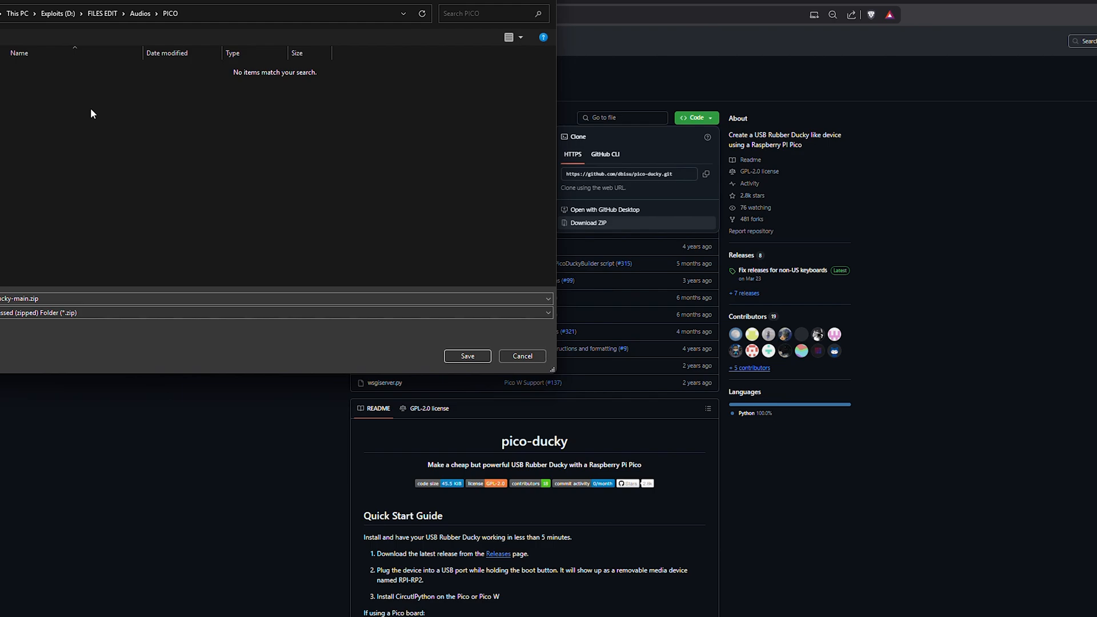
right_click(178, 104)
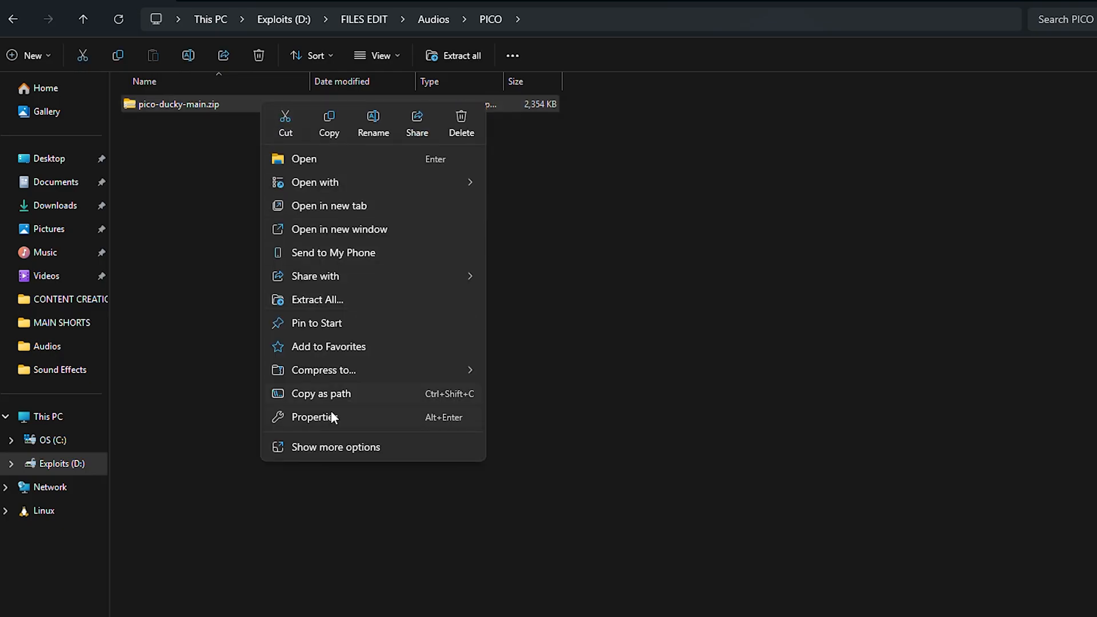